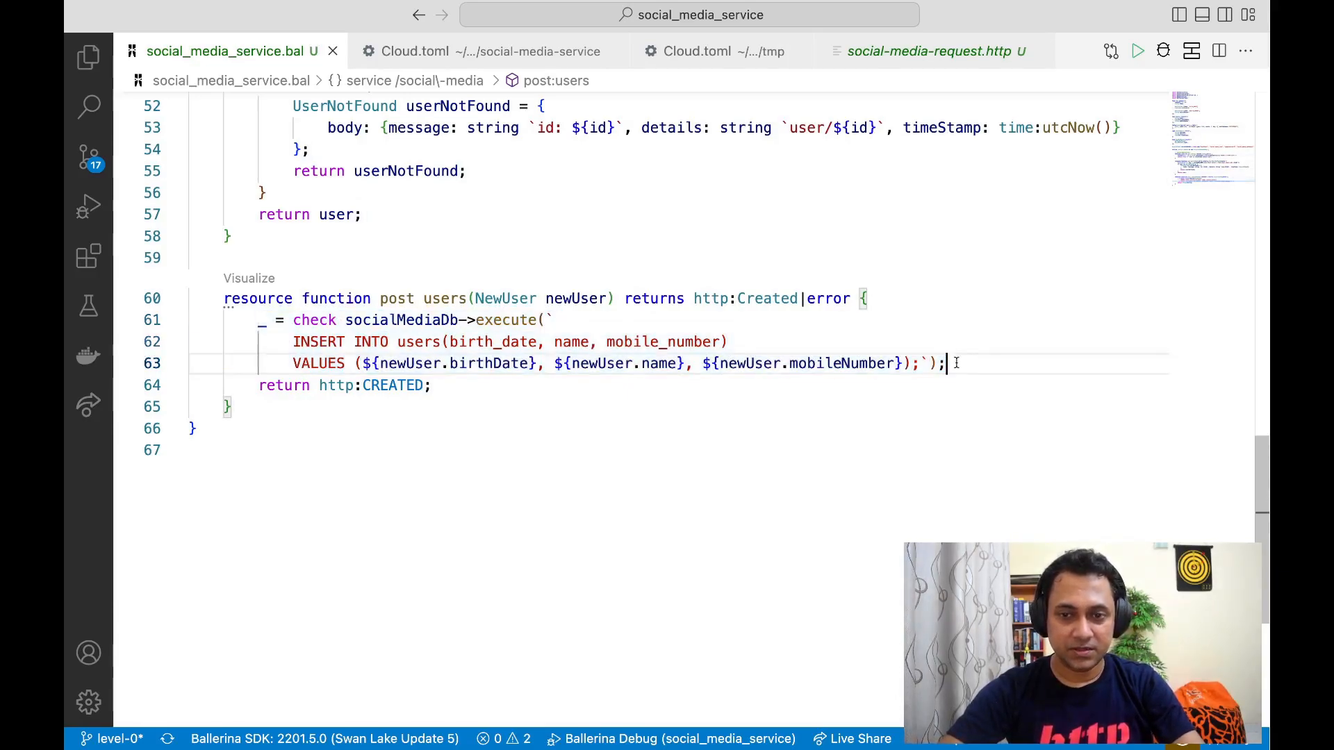
Duplicate the users INSERT execute below itself, retargeting the copy to the followers table
key(Enter)
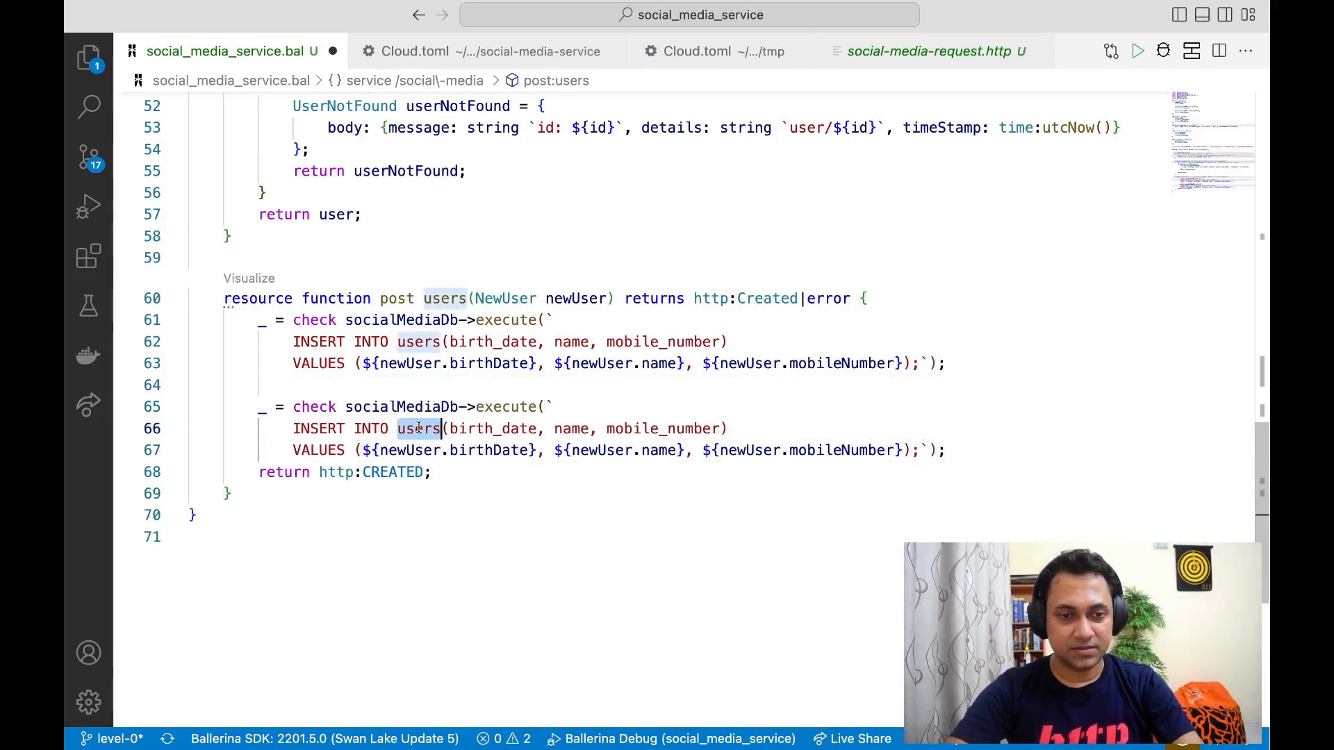
text(follow)
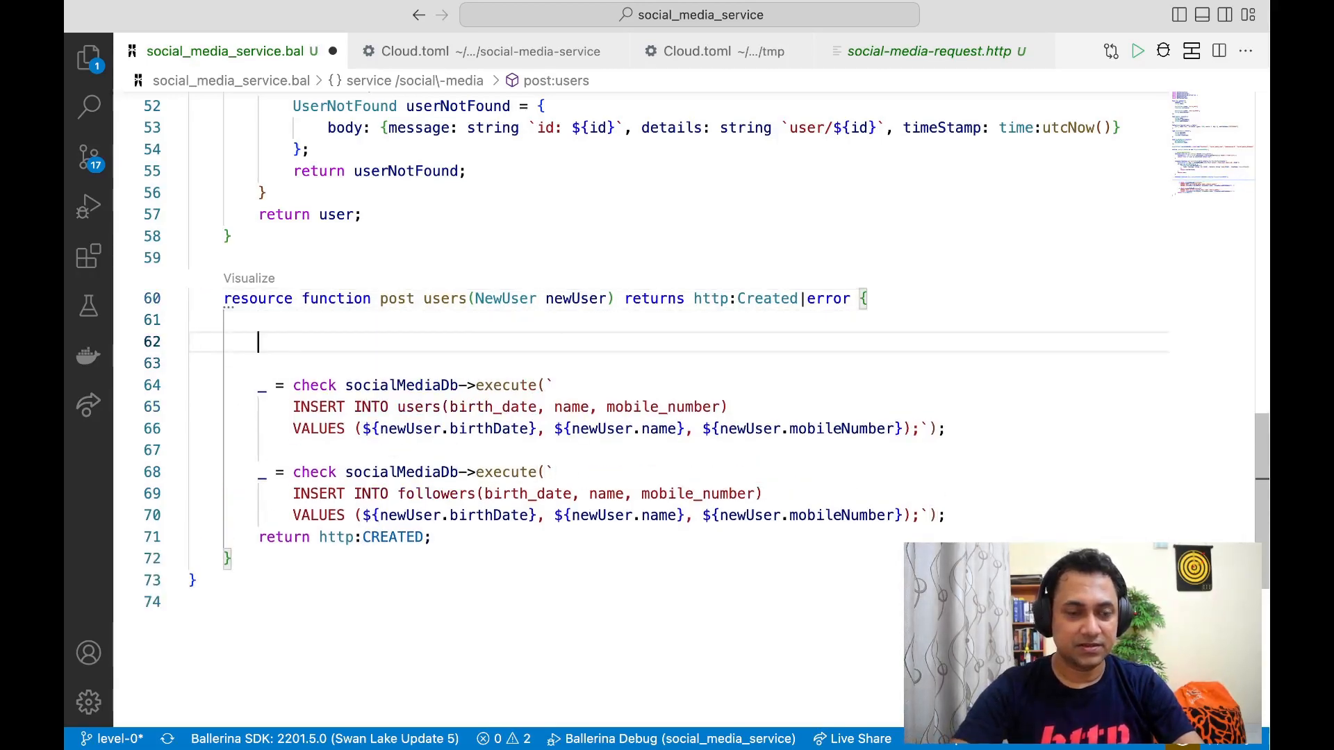
Open a 'transaction {' block above both INSERT executes and indent the followers execute into it
text(transaction {)
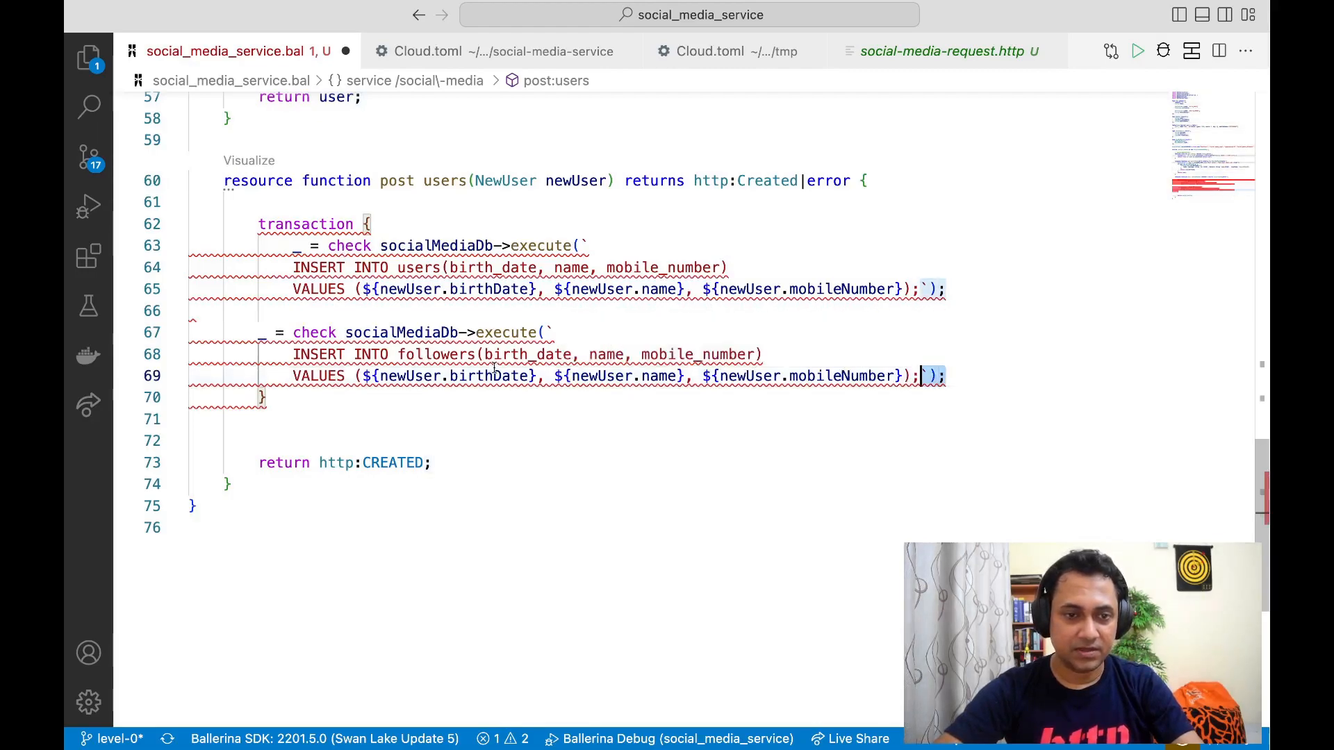
drag(259, 332, 932, 376)
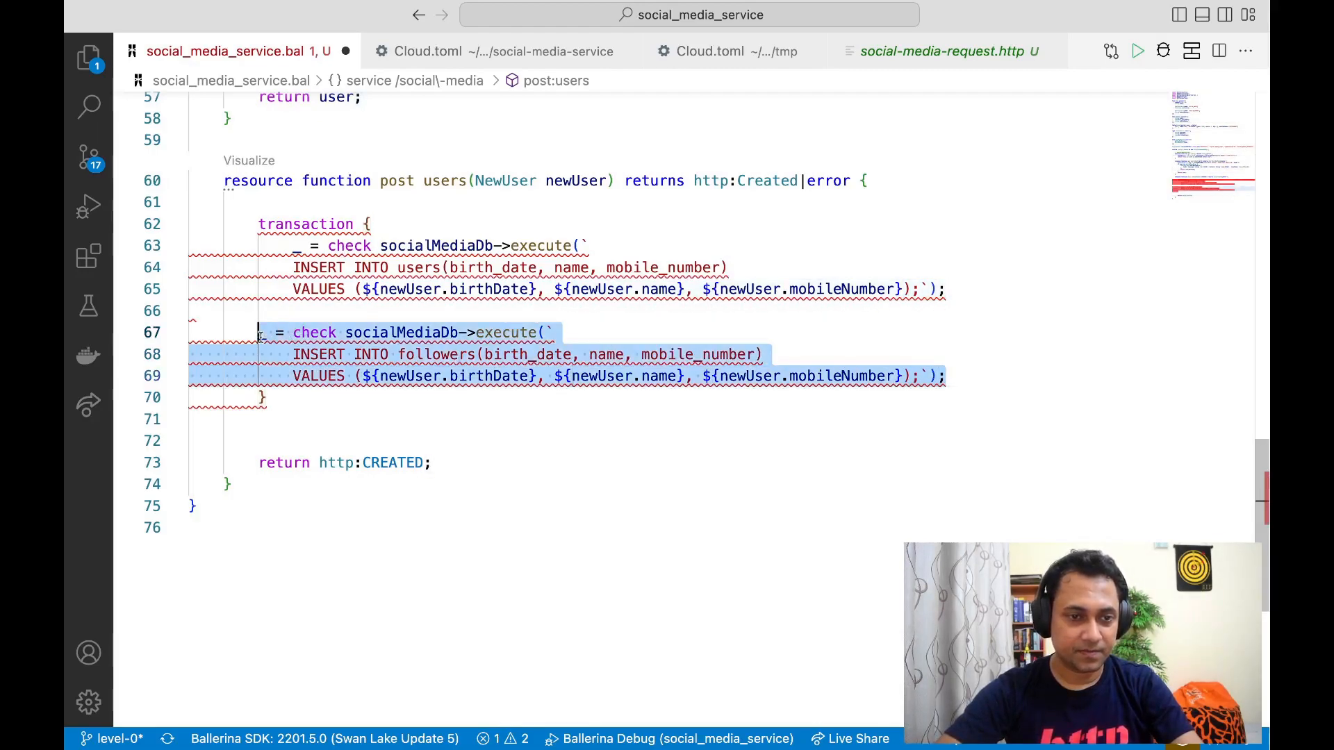
click(388, 376)
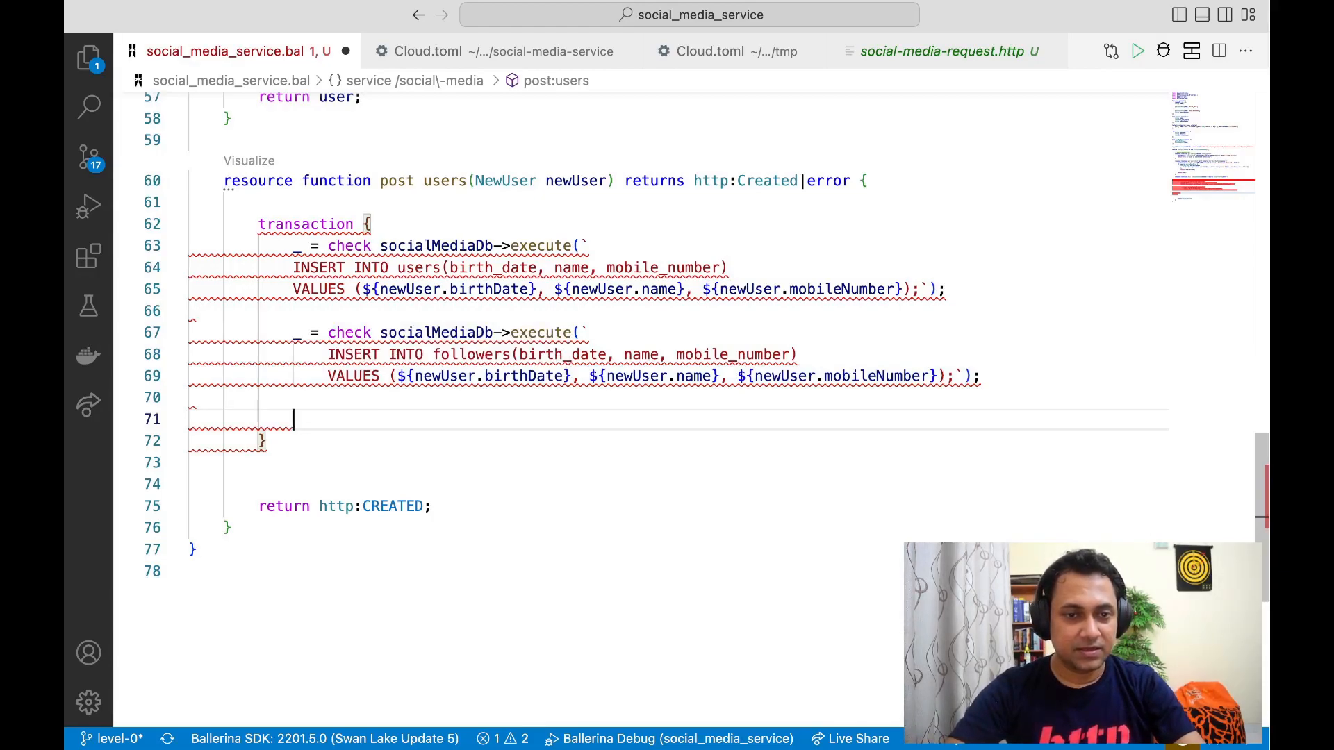
Add 'check commit;' as the last statement of the transaction block and save
text(c)
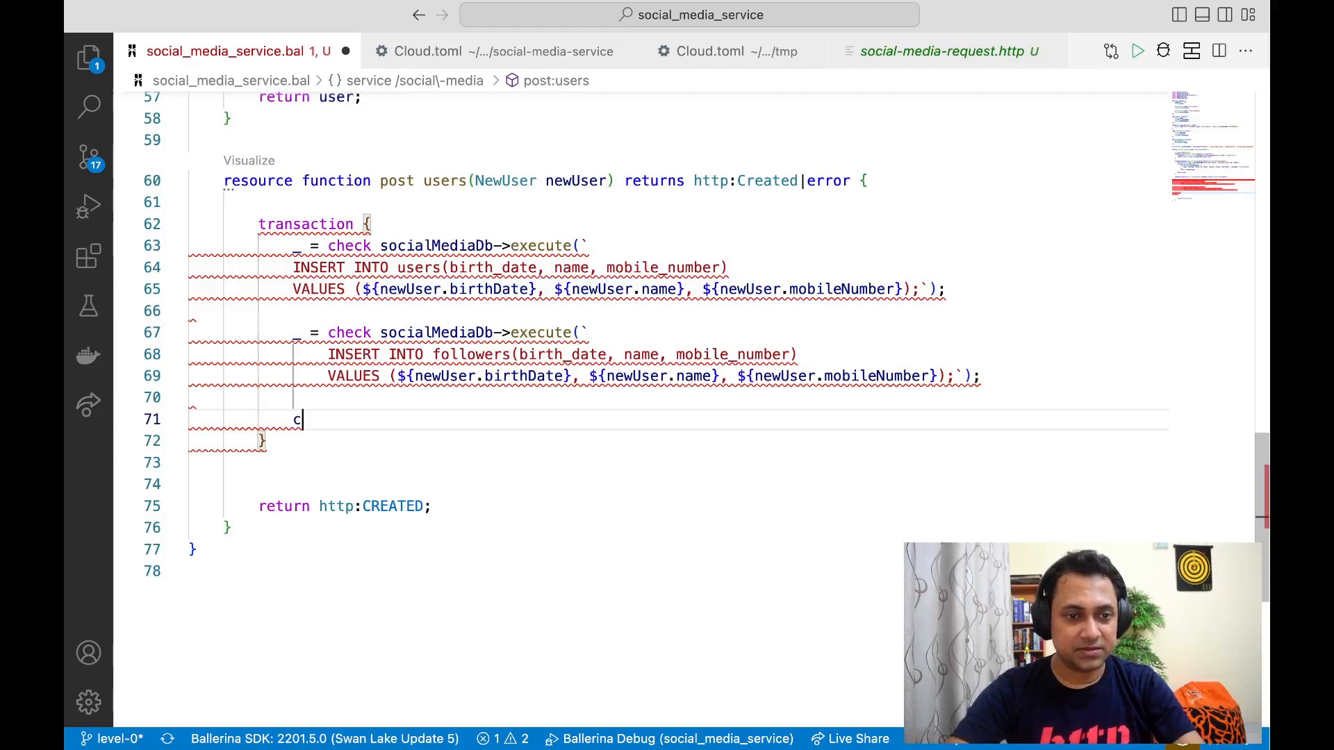
text(ommit;)
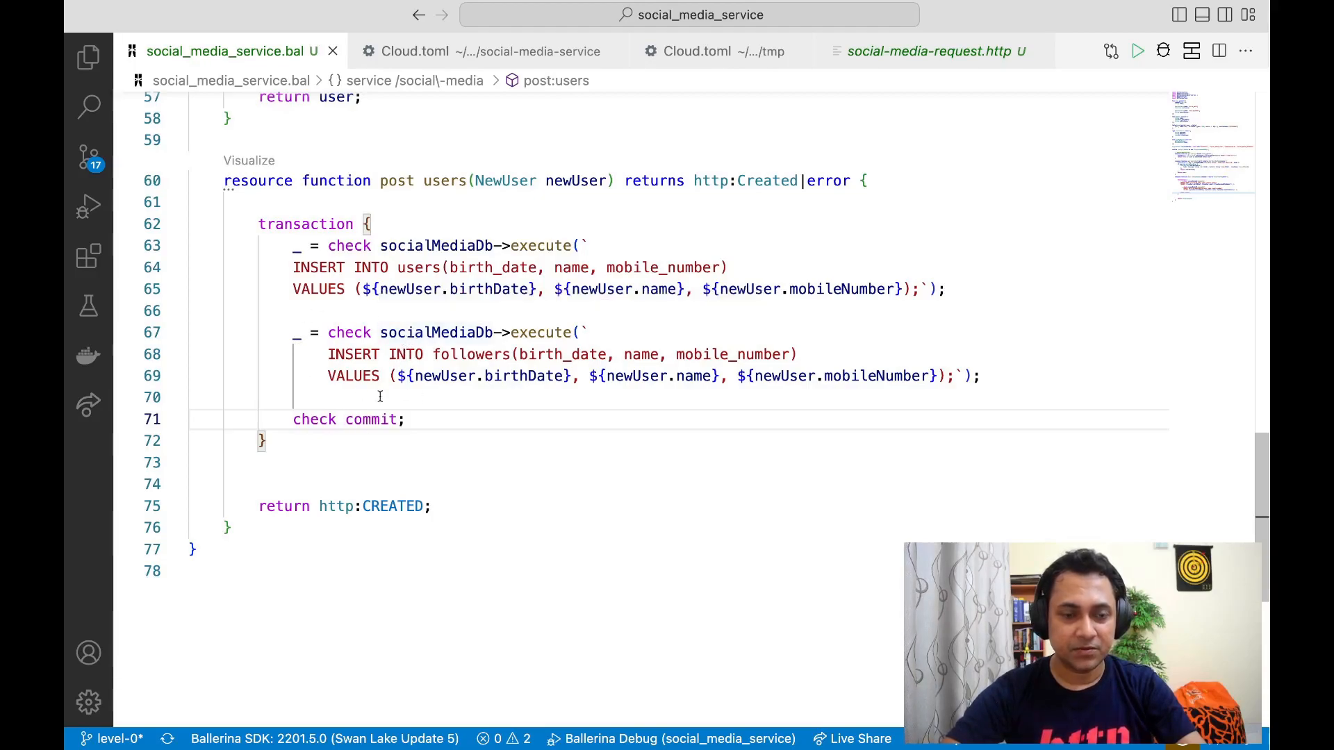
double_click(370, 419)
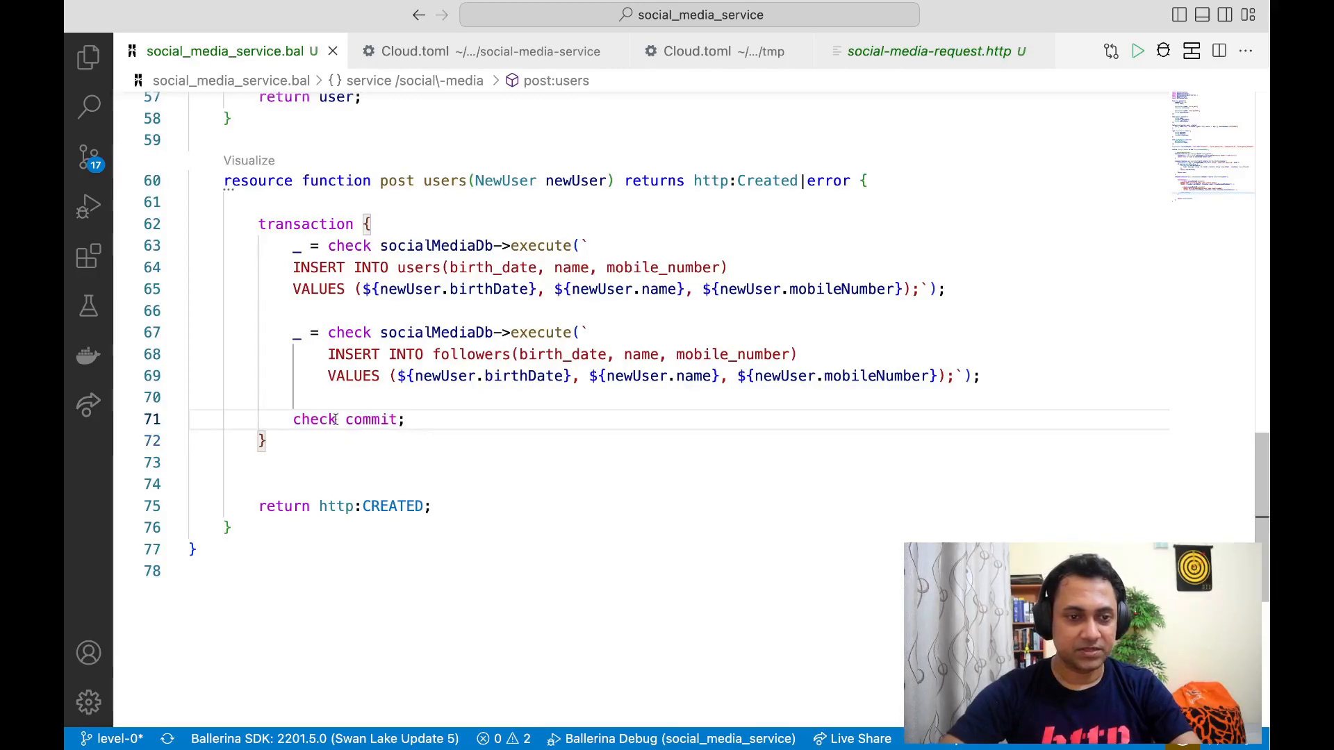
Wrap the commit in an 'if true {' branch followed by an empty 'else {' branch
key(Enter)
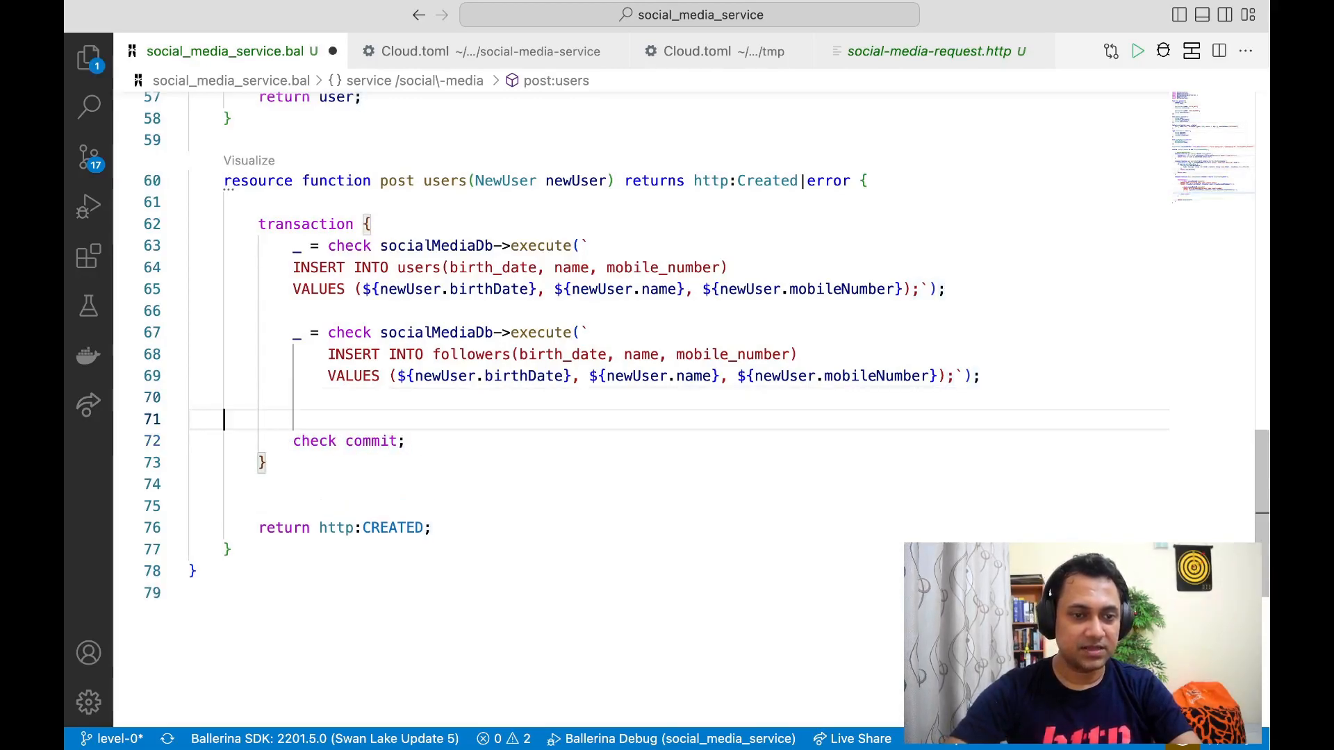
text(if)
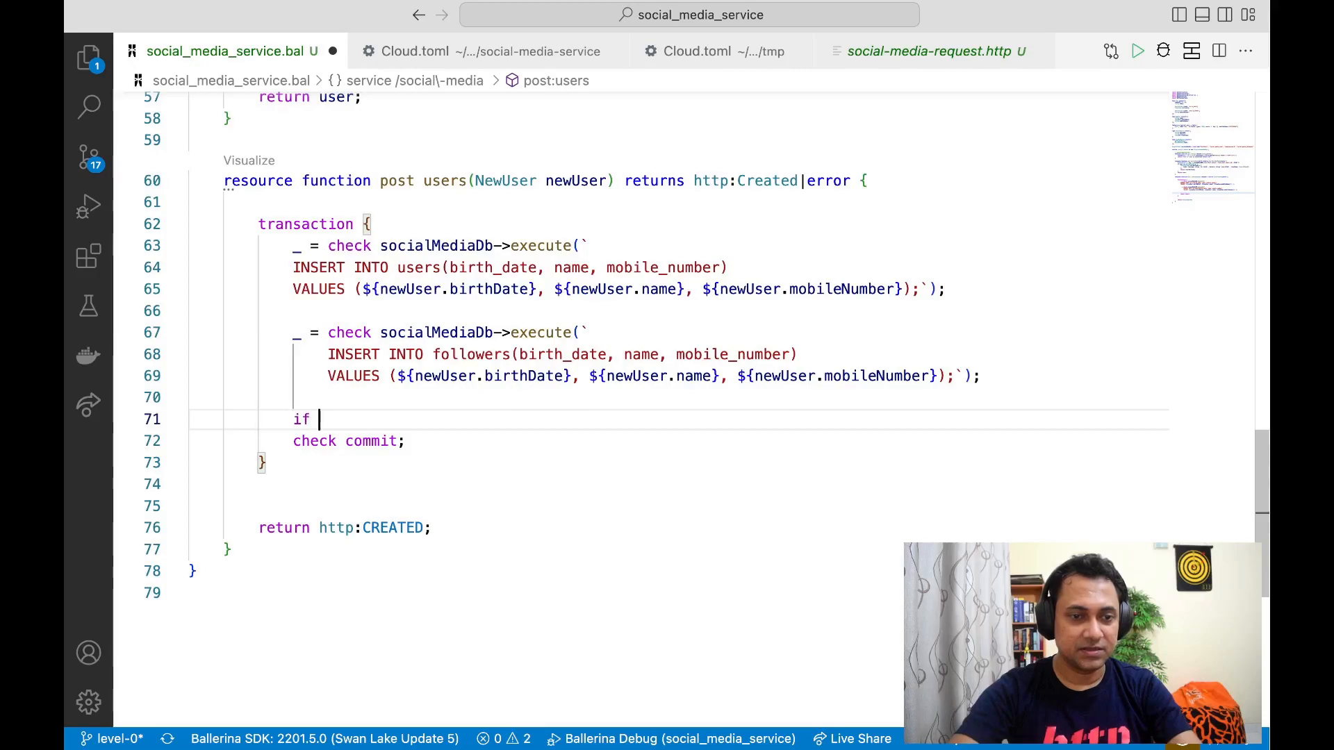
text(true {)
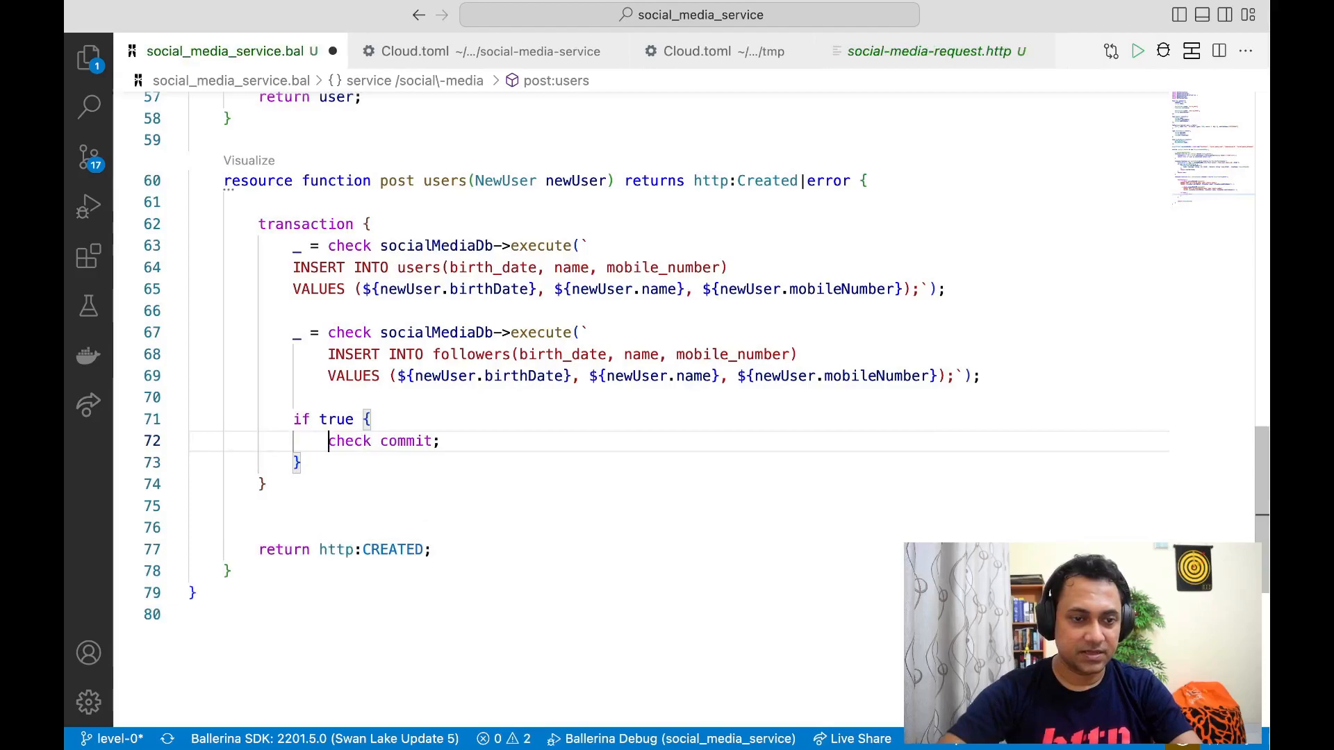
text(else)
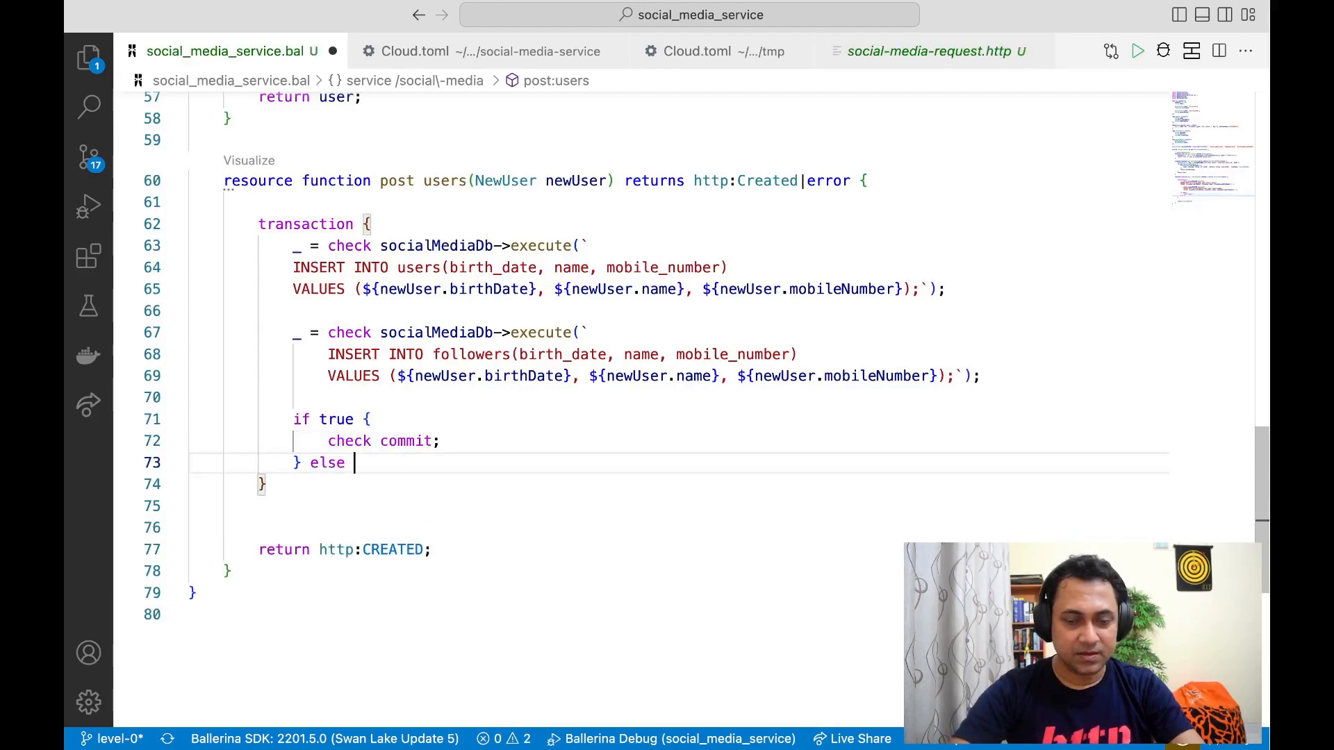
text({)
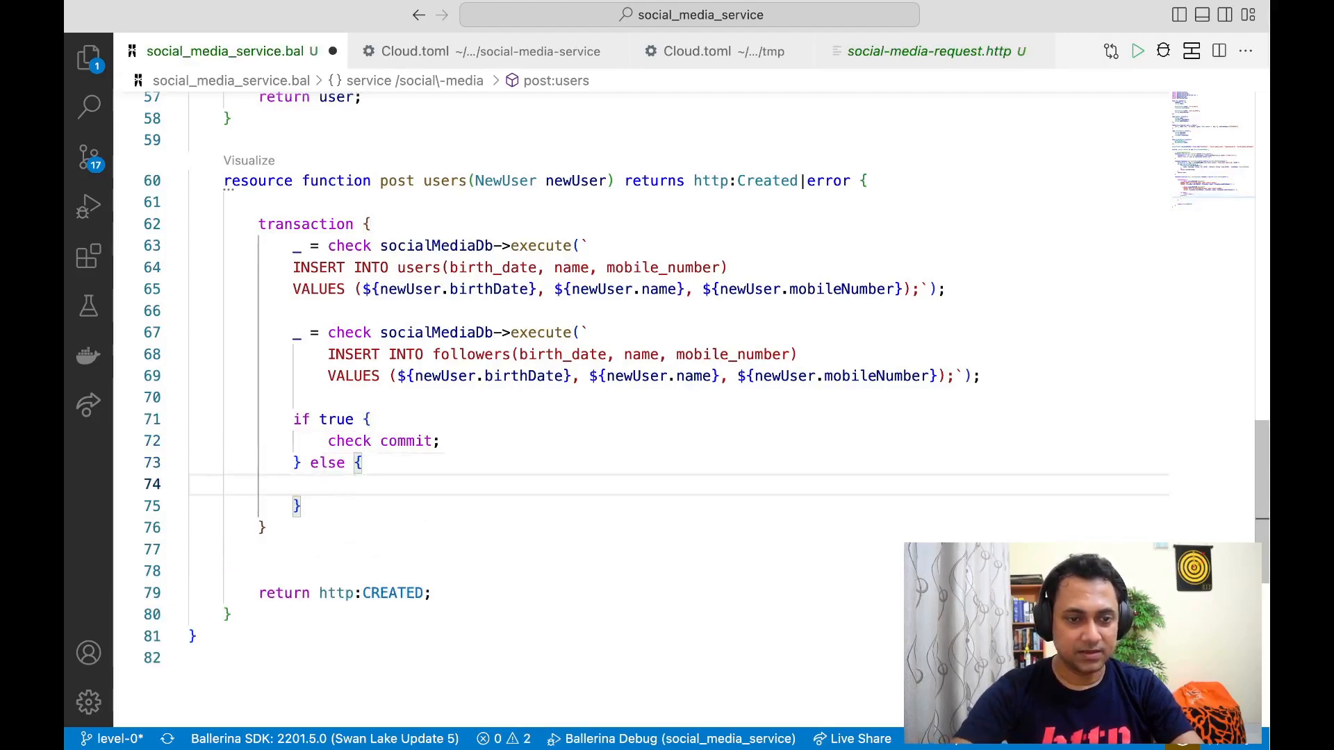
Type 'rollback;' inside the else branch
text(r)
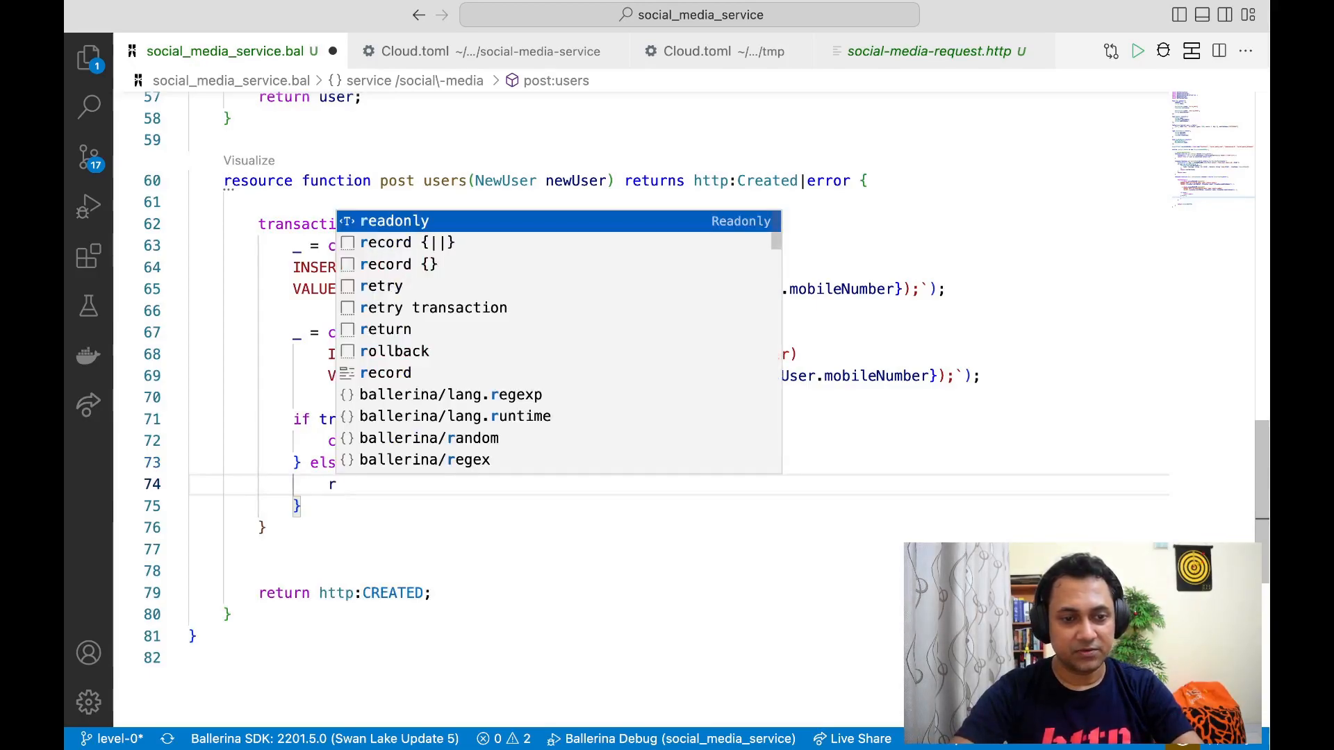
text(ollback;)
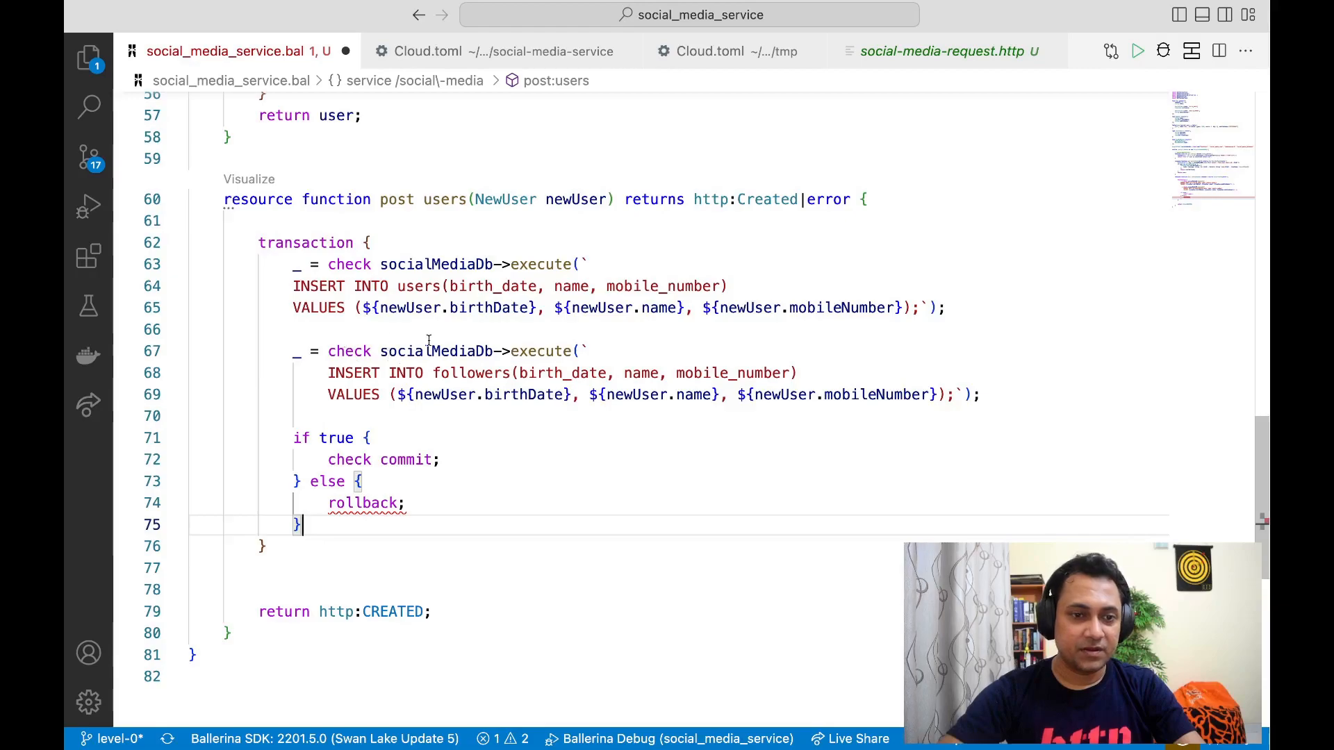
double_click(437, 352)
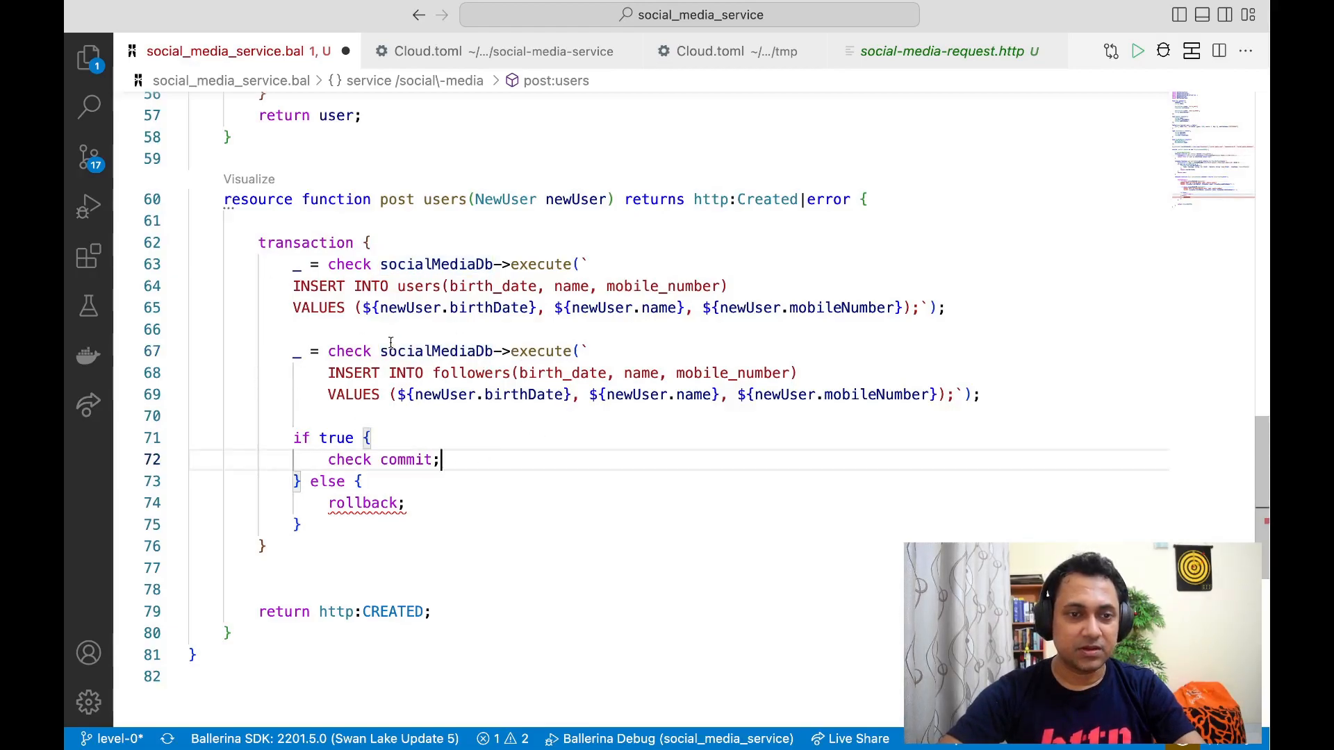
mouse_move(621, 474)
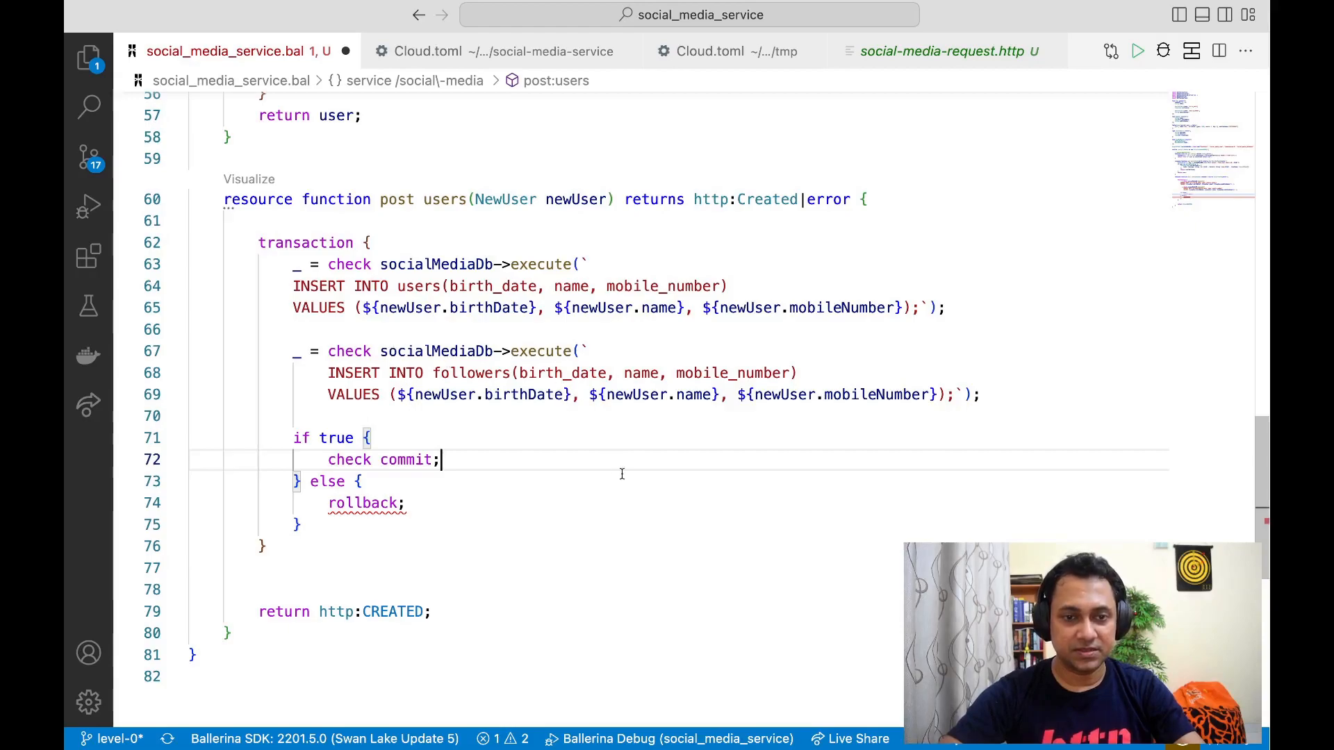